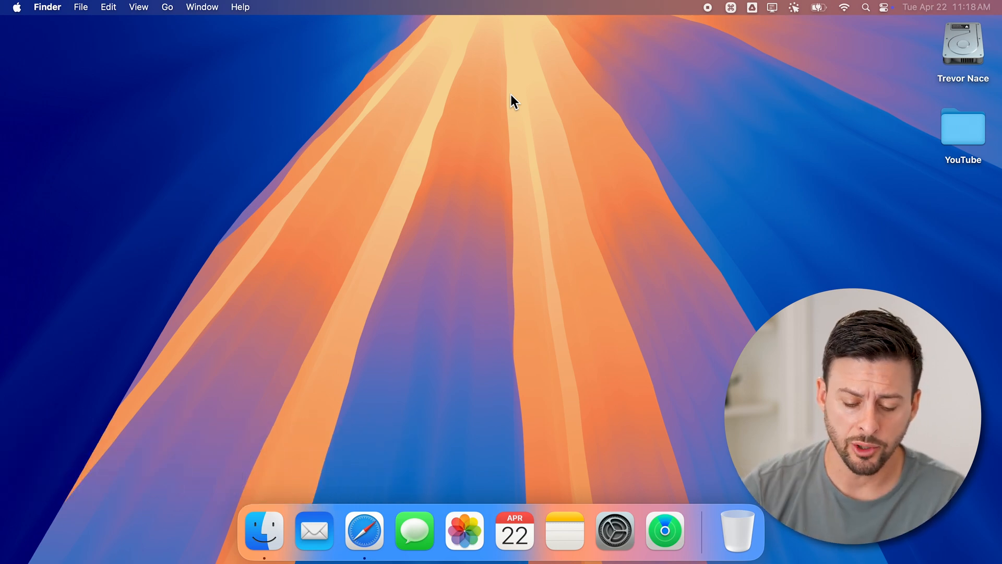
Launch Safari from the Dock so the Google home page appears.
left_click(363, 531)
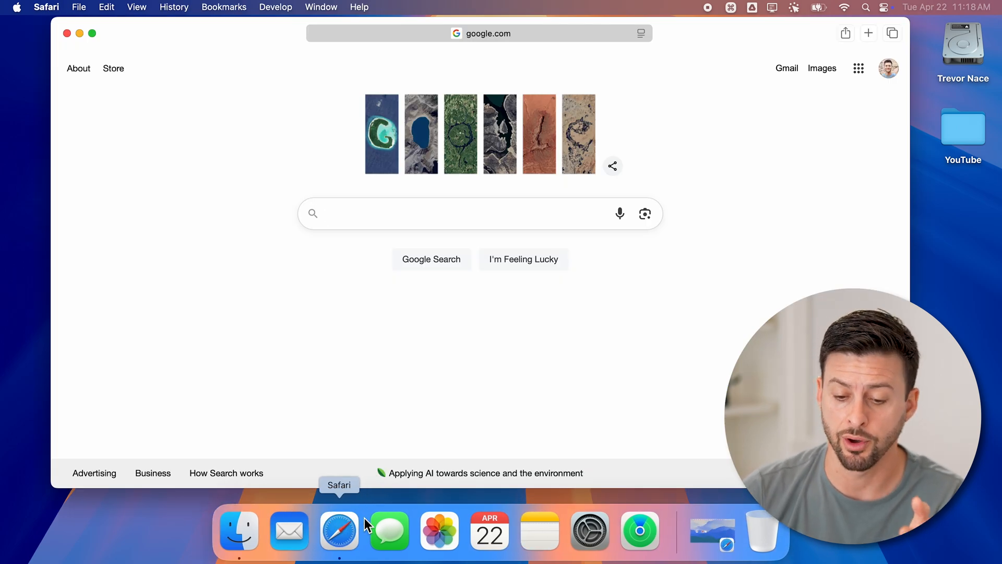
mouse_move(444, 178)
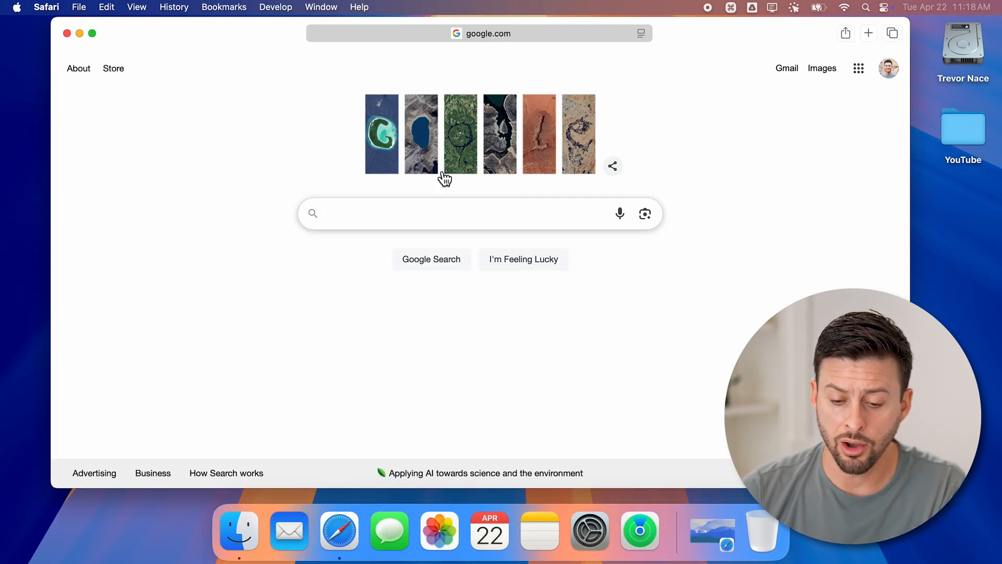
Search Google for 'firefox for mac' and open Mozilla's Download Firefox for Mac page.
type("f")
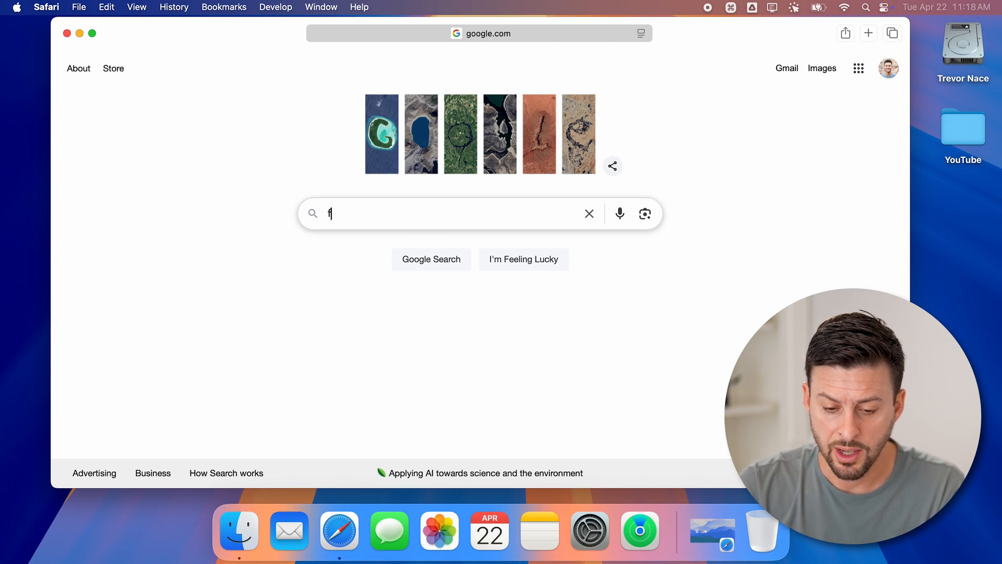
type("irefox for mac")
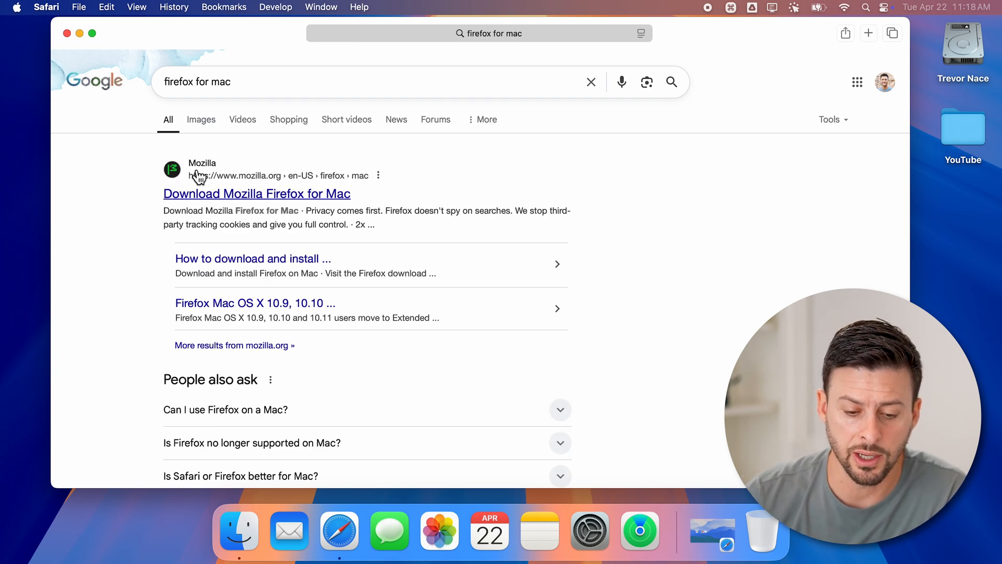
left_click(257, 195)
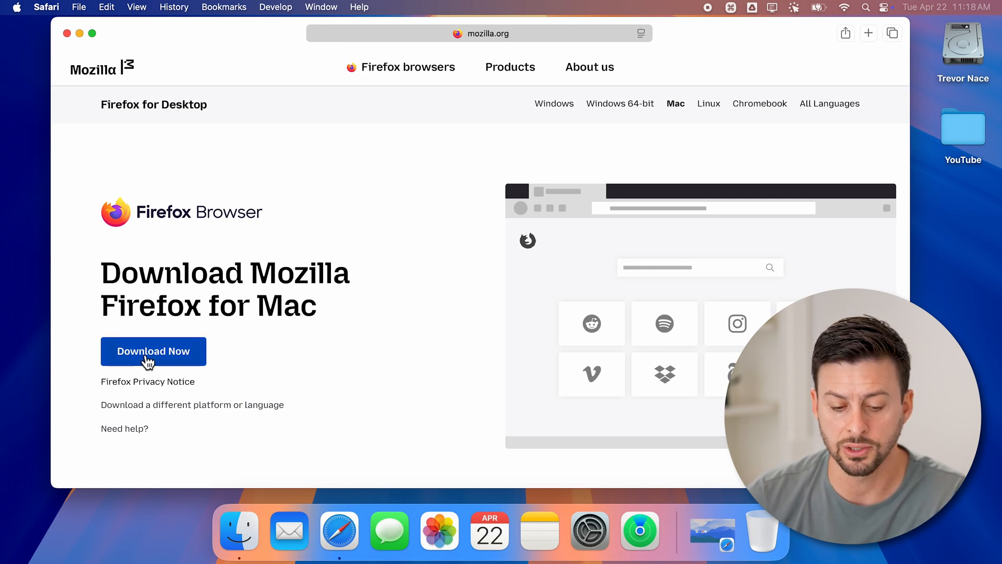
Download the Firefox 137.0.2 disk image and check the Downloads folder in Finder.
left_click(153, 351)
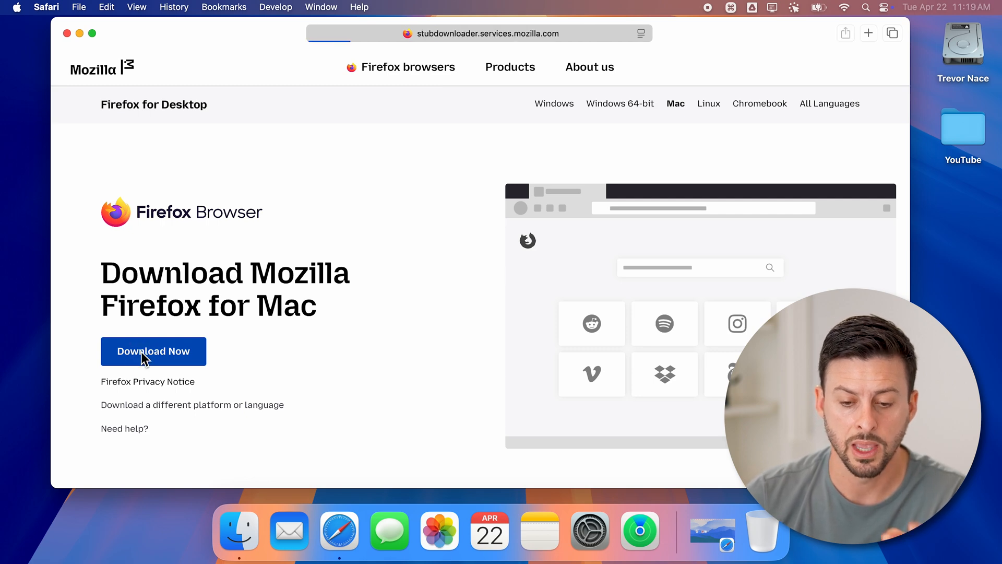
left_click(153, 351)
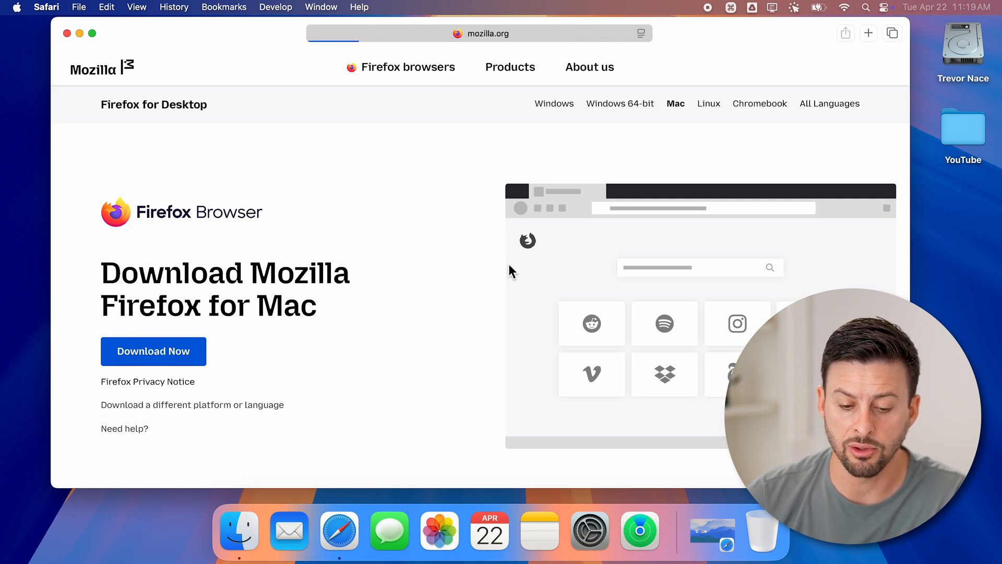
left_click(154, 351)
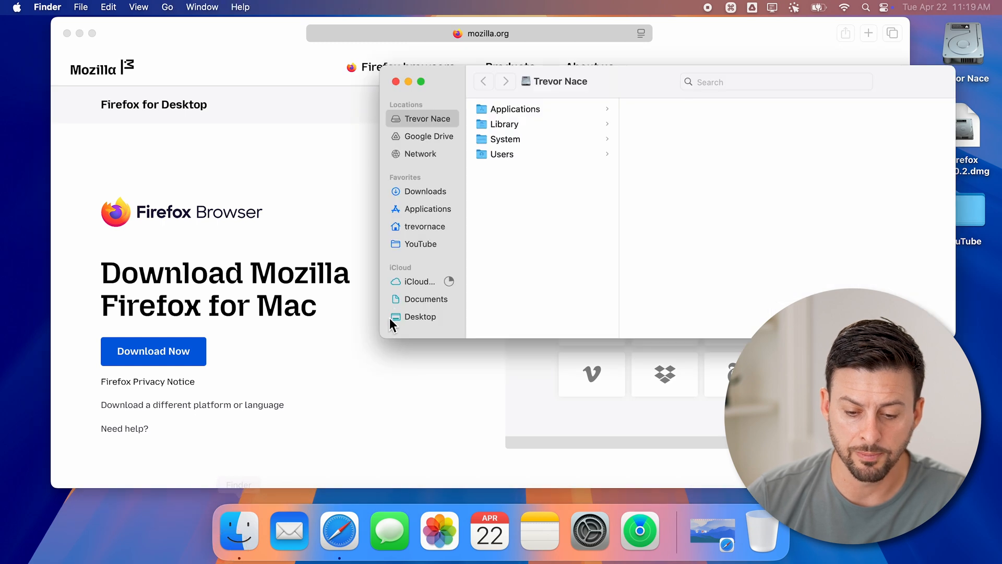
left_click(425, 191)
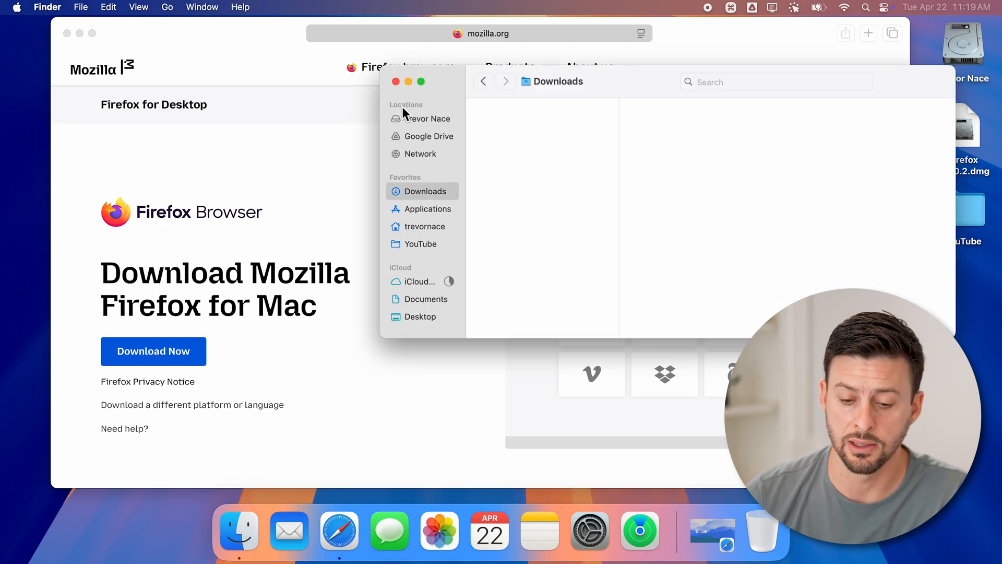
left_click(396, 82)
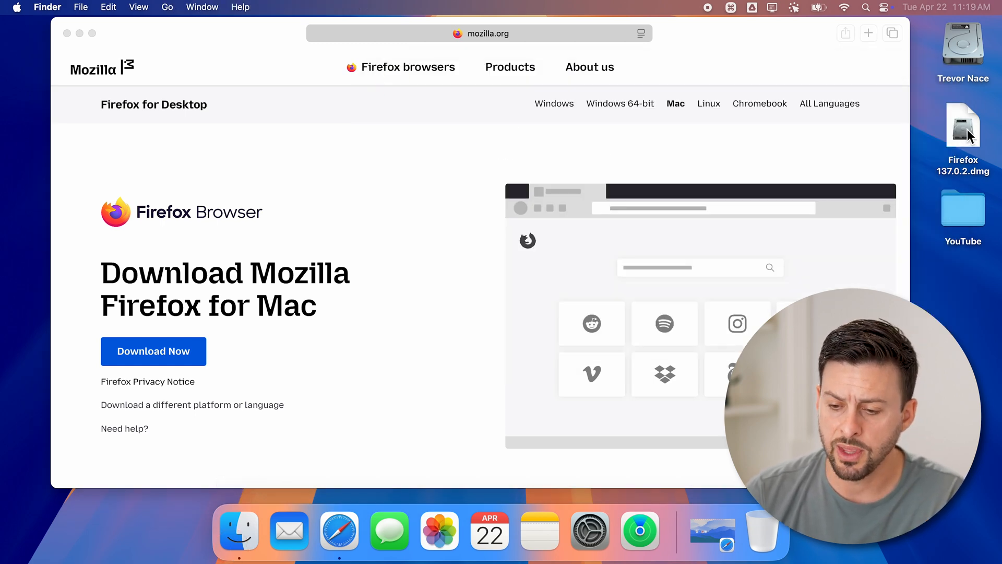
Mount Firefox 137.0.2.dmg from the desktop to show its installer window.
double_click(963, 126)
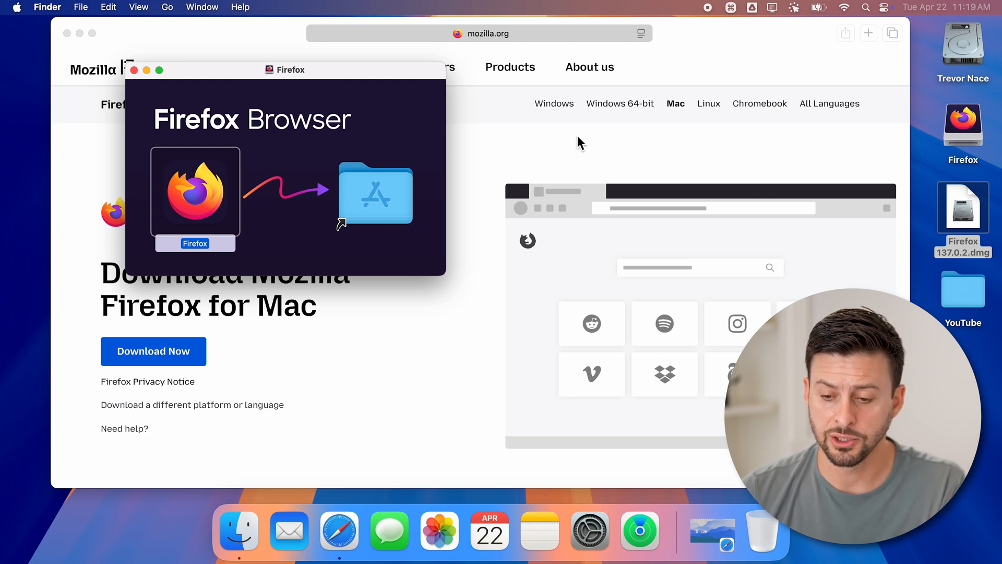
mouse_move(866, 13)
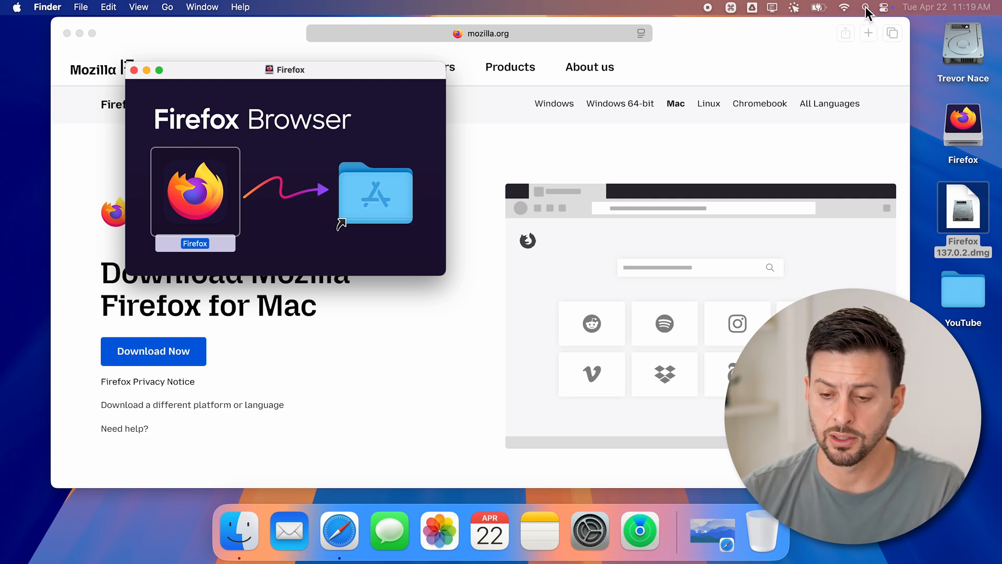
Find Firefox with a Spotlight search for 'fir' and launch it.
type("fire")
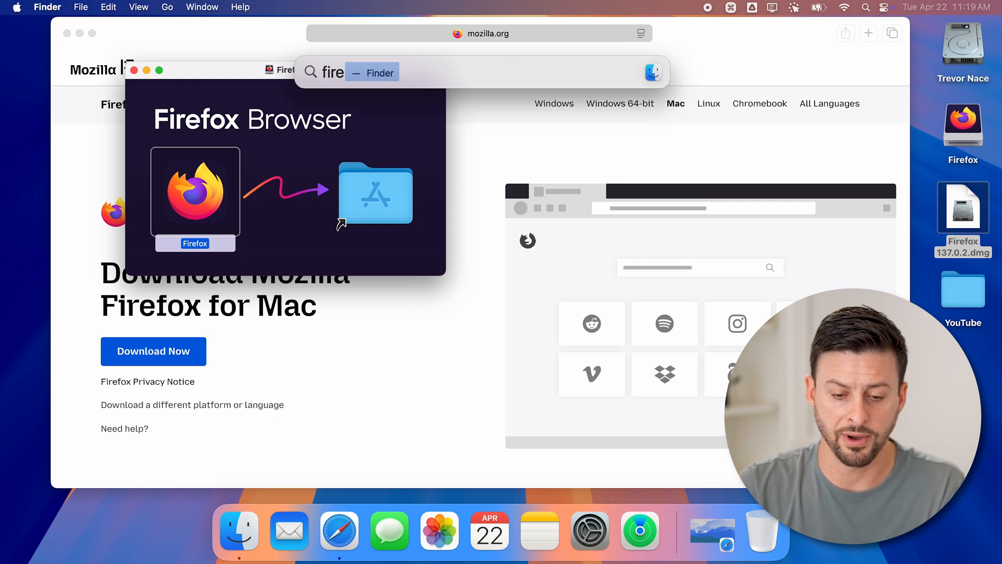
key("Backspace")
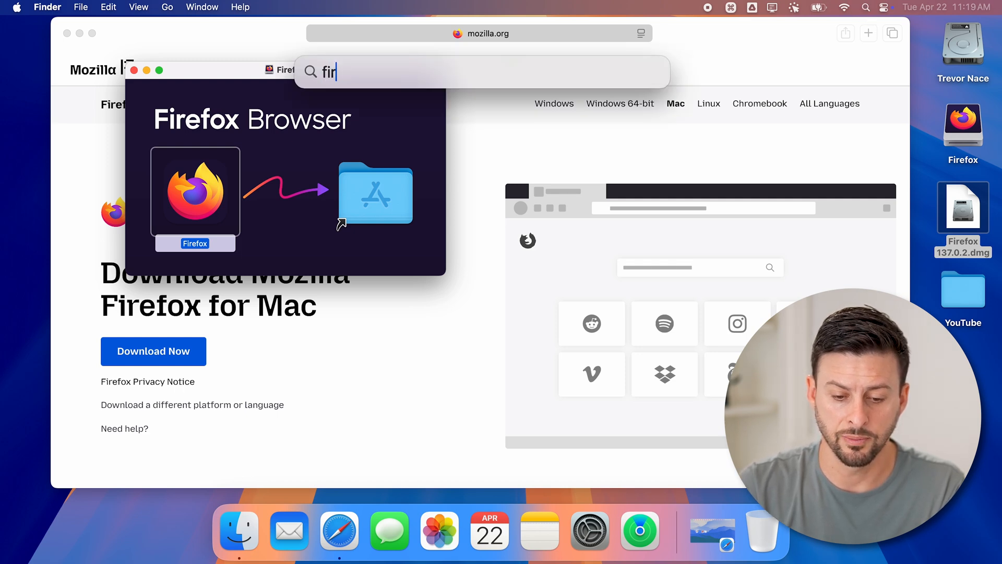
key("Escape")
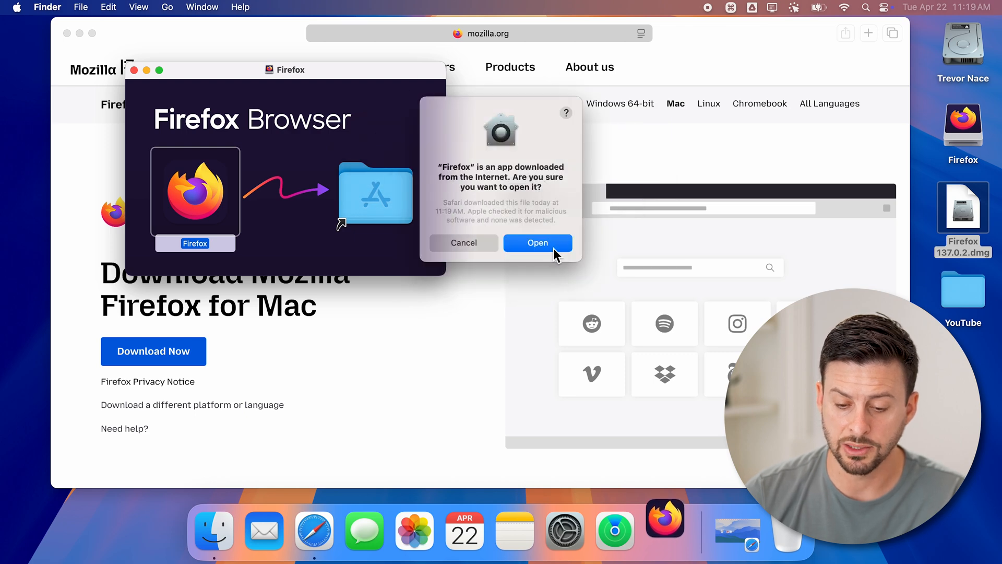
Confirm opening Firefox in the downloaded-from-the-internet warning.
left_click(538, 242)
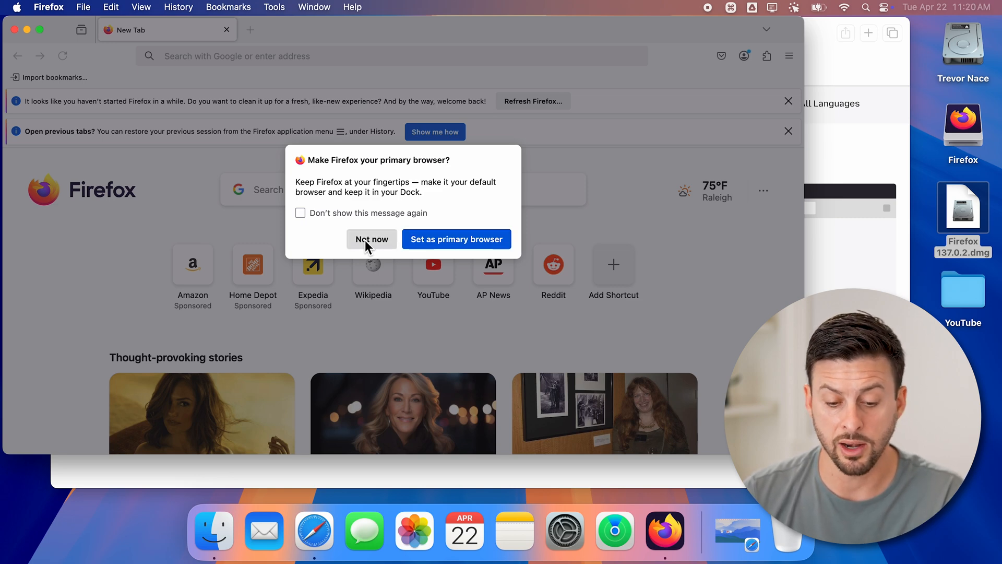
Decline making Firefox the primary browser with 'Not now'.
left_click(371, 239)
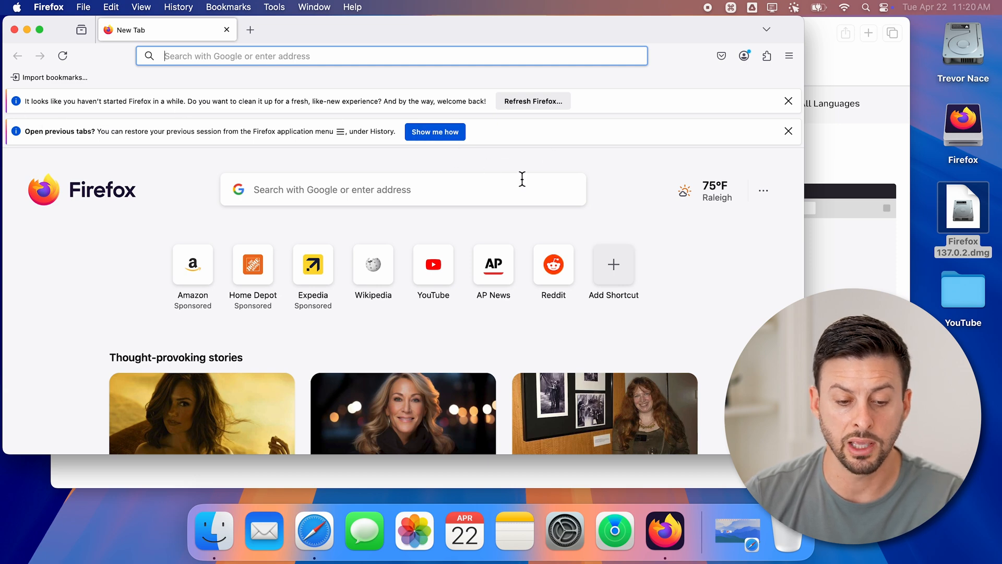
mouse_move(84, 147)
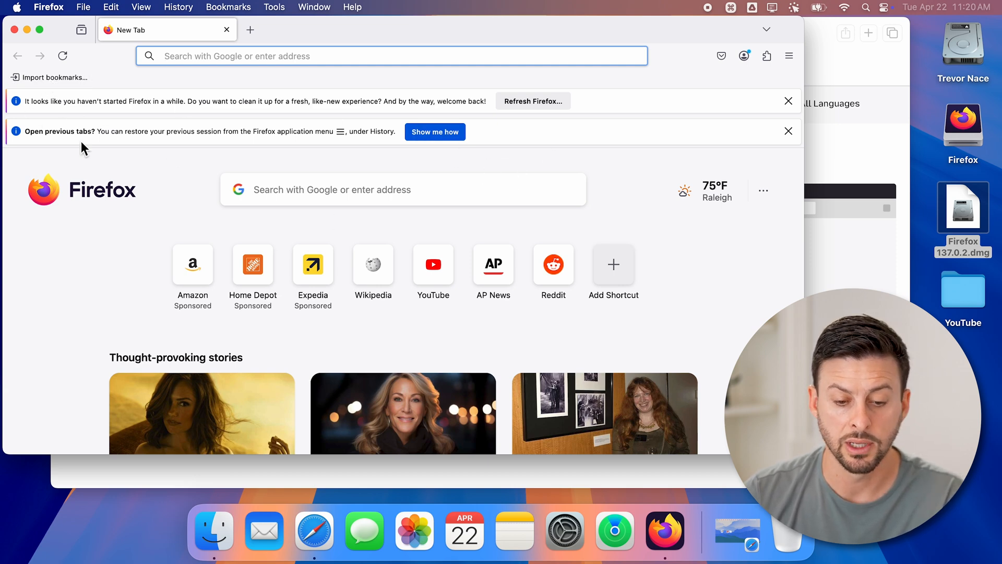